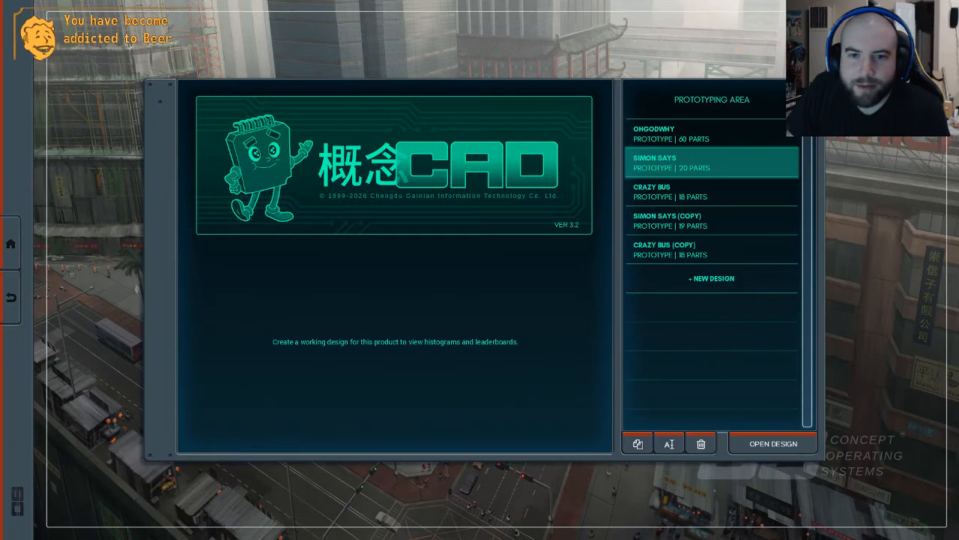
Open the SIMON SAYS design from the Prototyping Area list
click(771, 443)
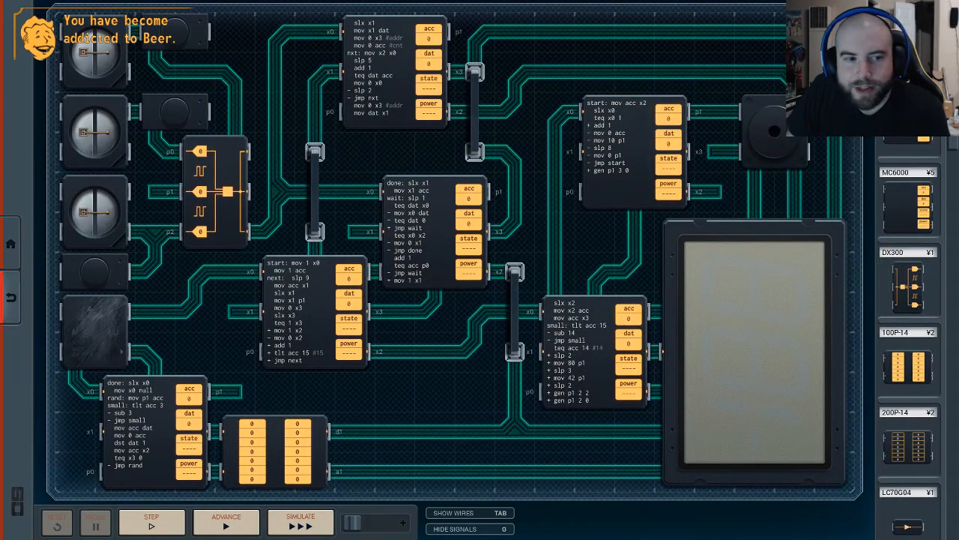
click(299, 521)
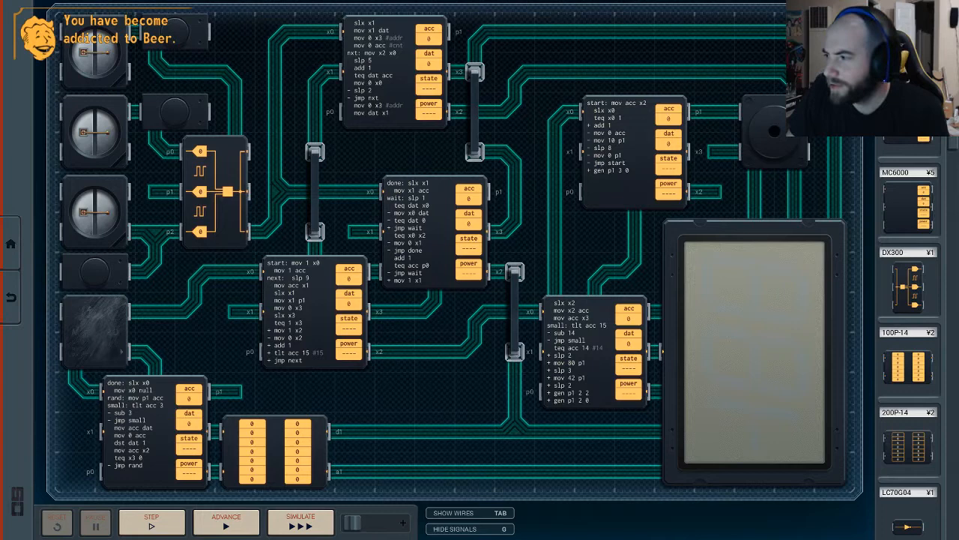
click(300, 521)
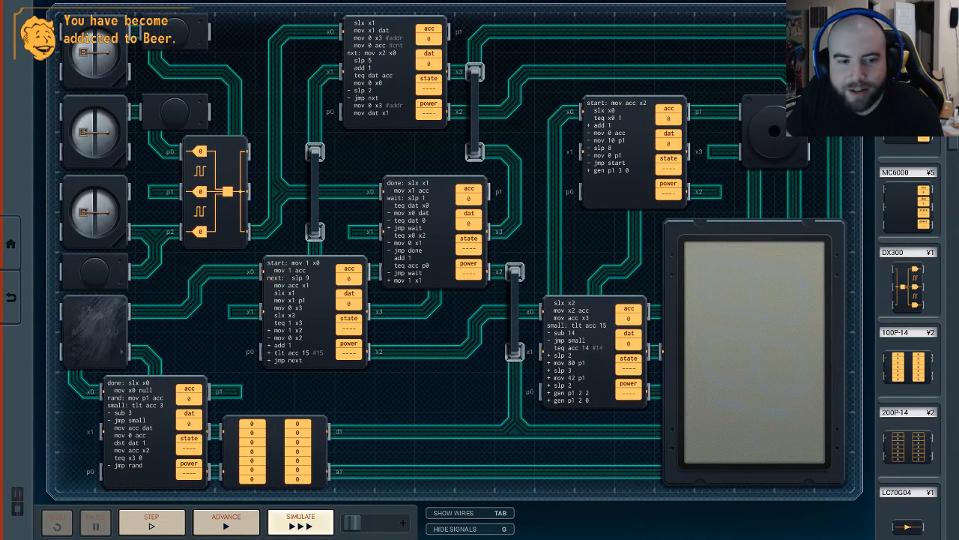
click(300, 522)
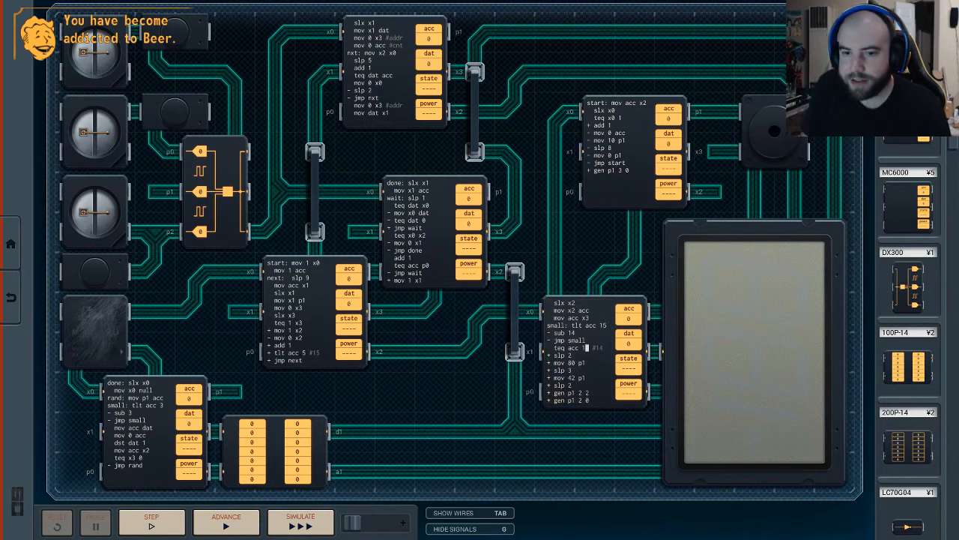
Leave the Simon Says board and return to the Prototyping Area list
click(299, 520)
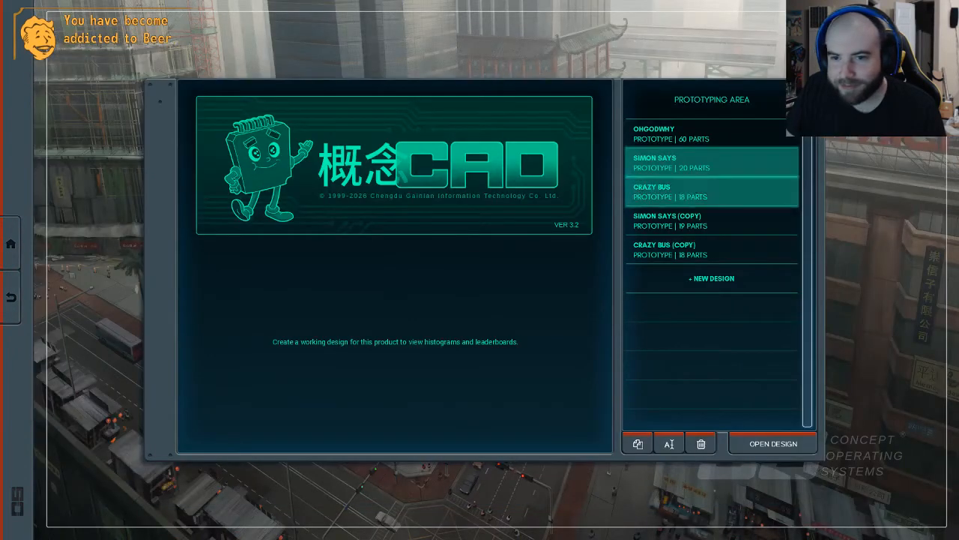
Open and briefly simulate the OHGODWHY design, then open the CRAZY BUS design
click(710, 191)
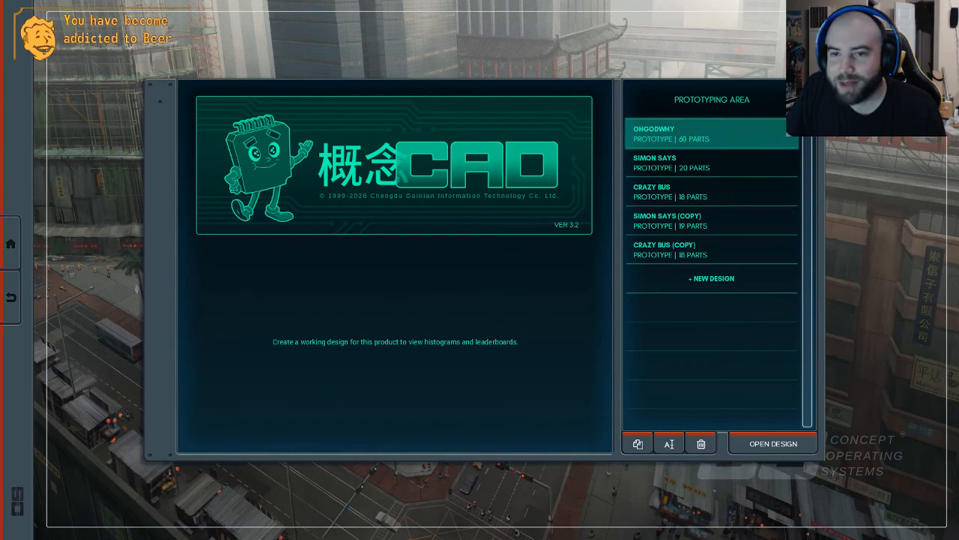
click(772, 442)
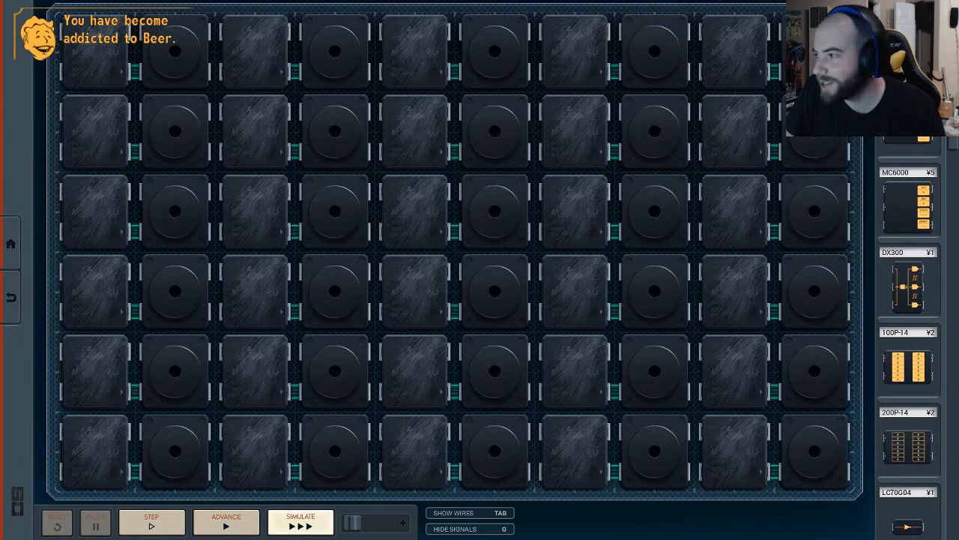
click(300, 522)
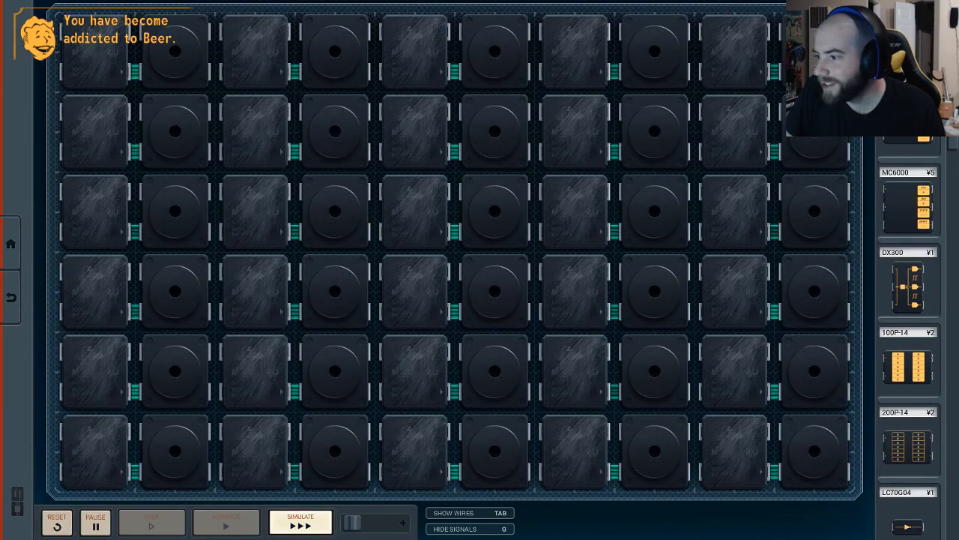
click(300, 521)
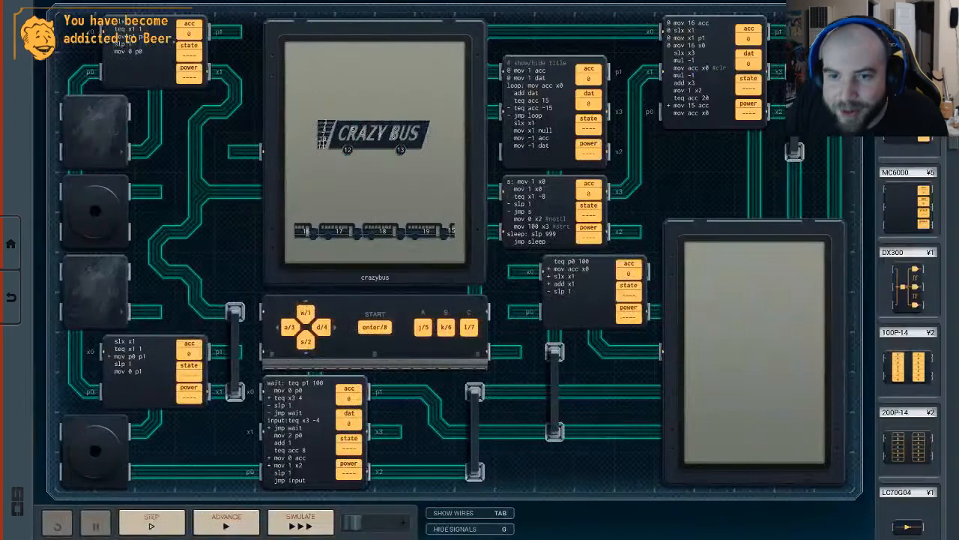
Simulate the Crazy Bus board, reset it, and run it again until the bus appears
click(300, 521)
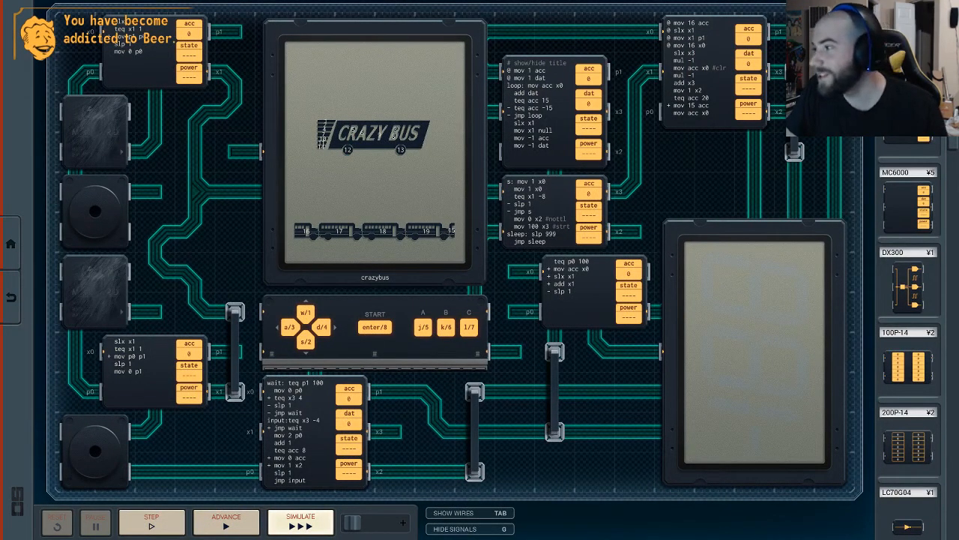
click(300, 521)
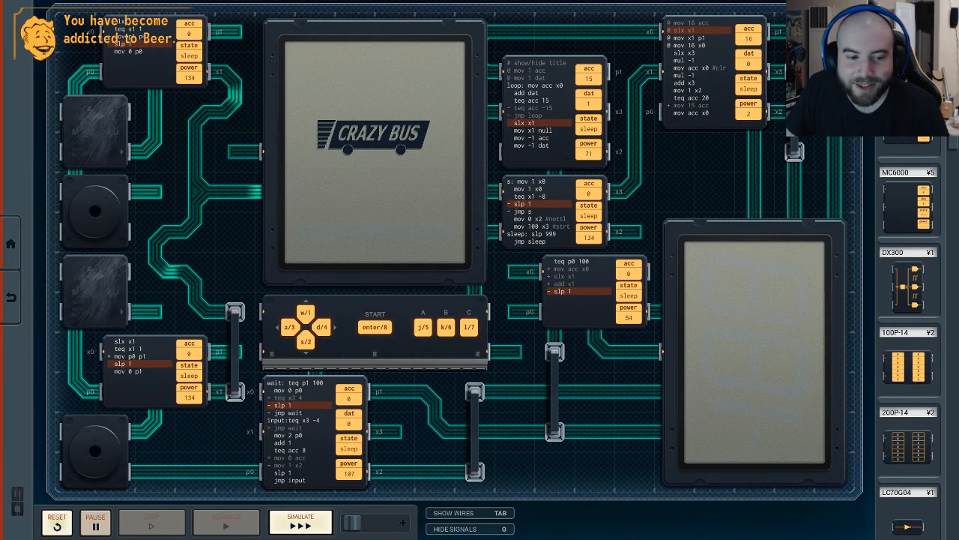
click(300, 521)
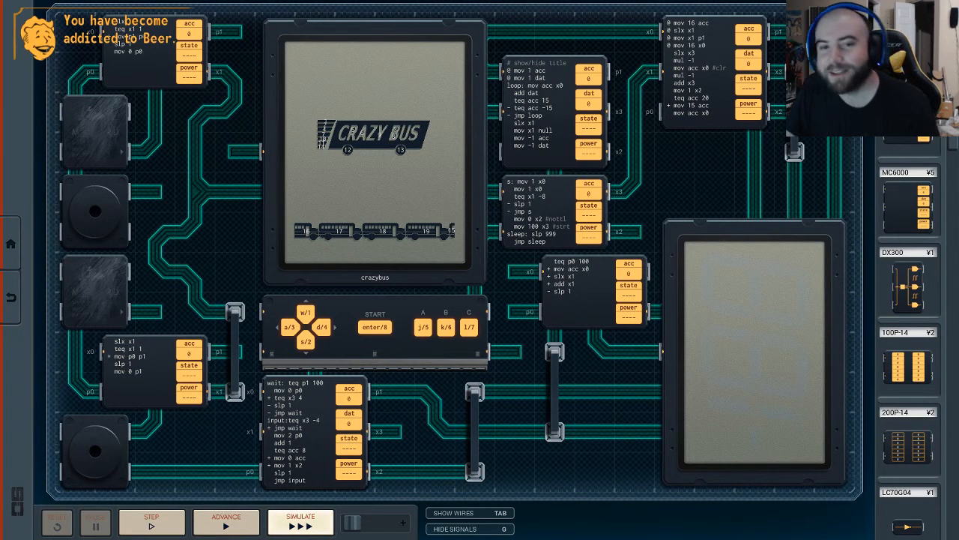
click(300, 522)
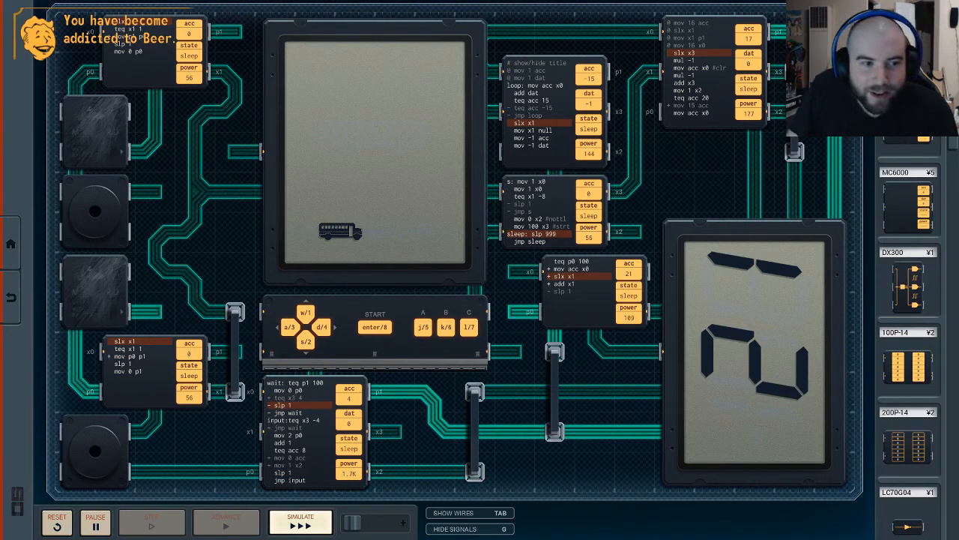
Close Crazy Bus and reopen the SIMON SAYS design without simulating
click(299, 520)
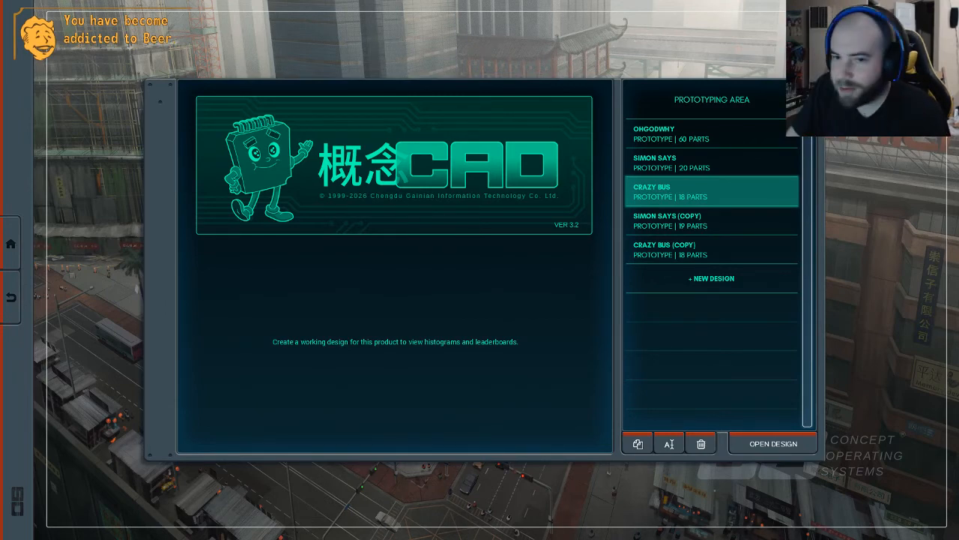
click(773, 442)
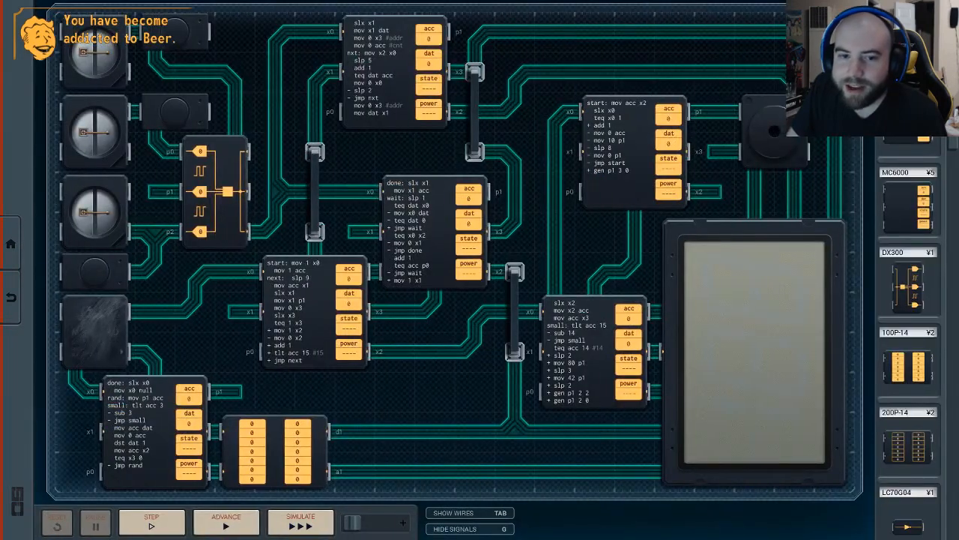